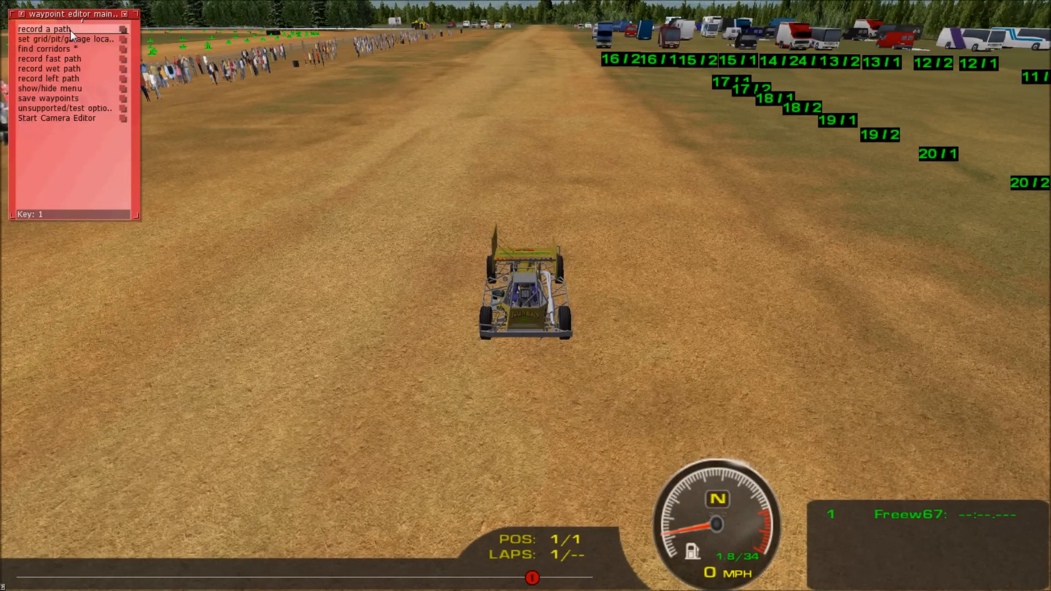
Record a new path, select a waypoint on the existing line and join the path as a branch.
click(43, 29)
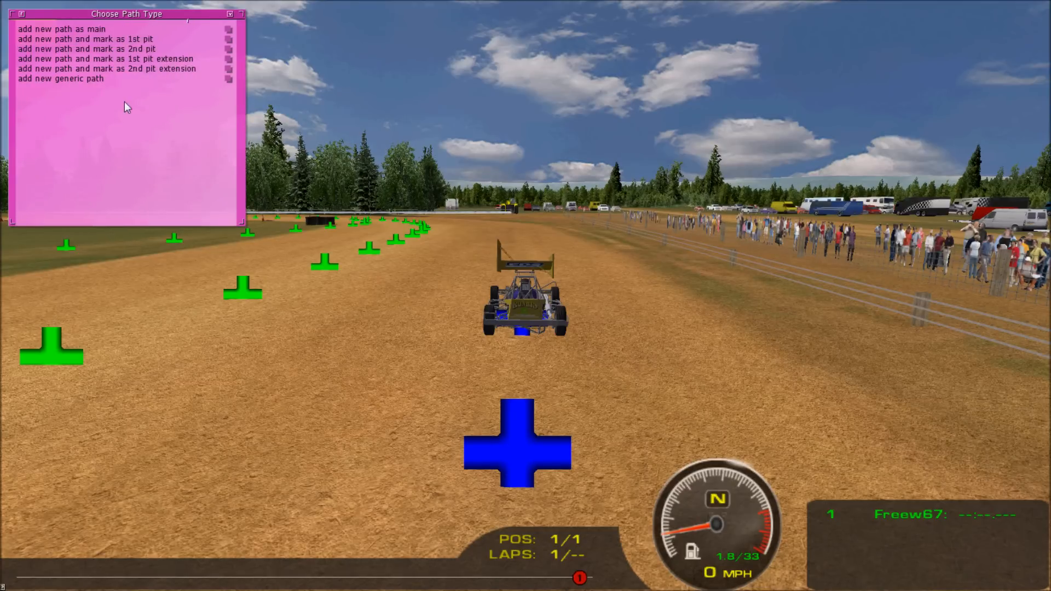
mouse_move(107, 58)
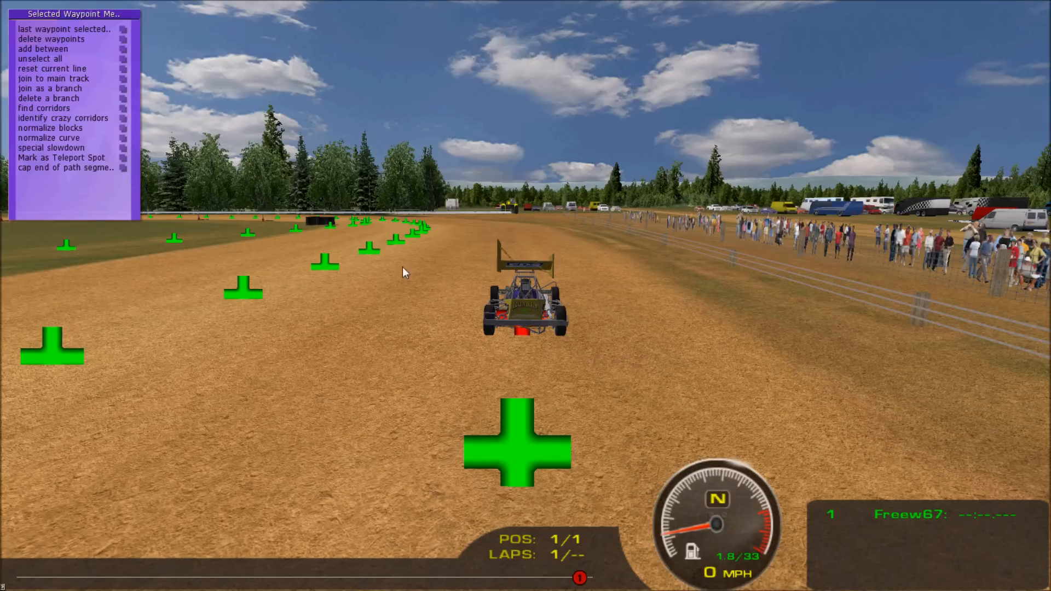
click(368, 249)
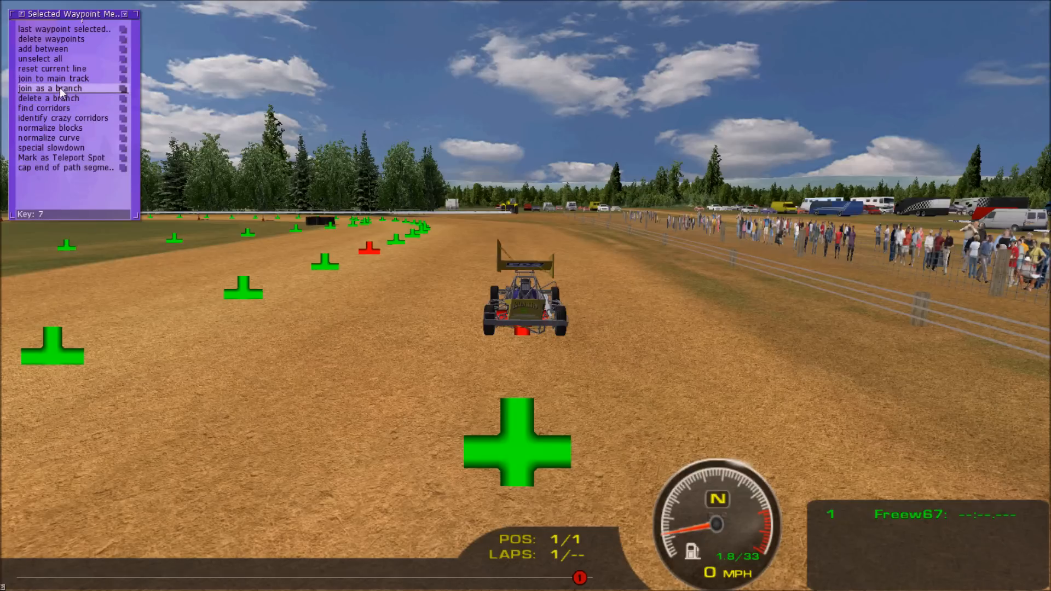
click(49, 88)
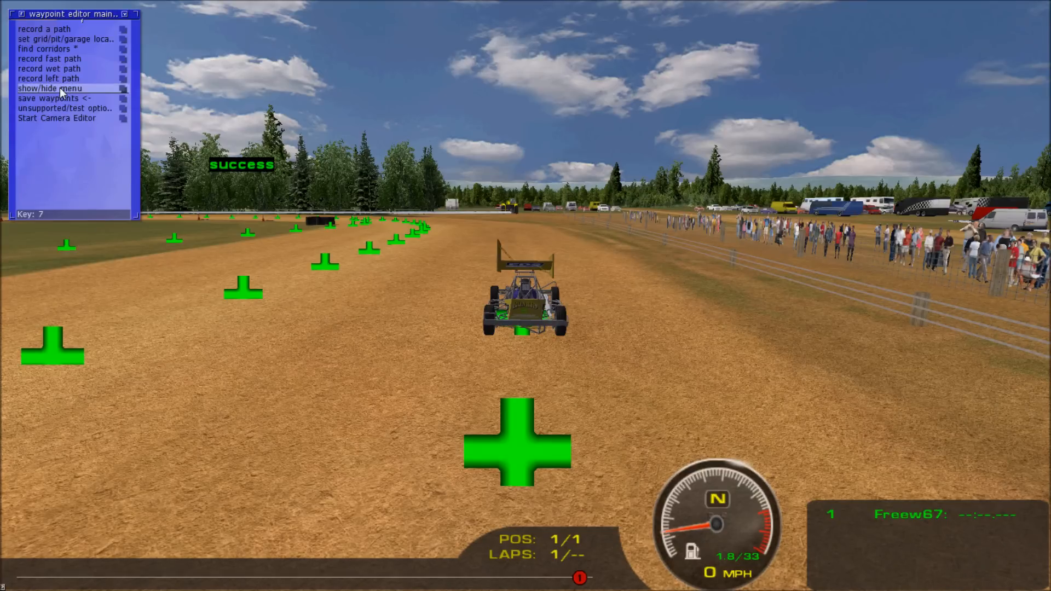
Save the edited waypoints from the waypoint editor menu before driving a lap.
click(49, 87)
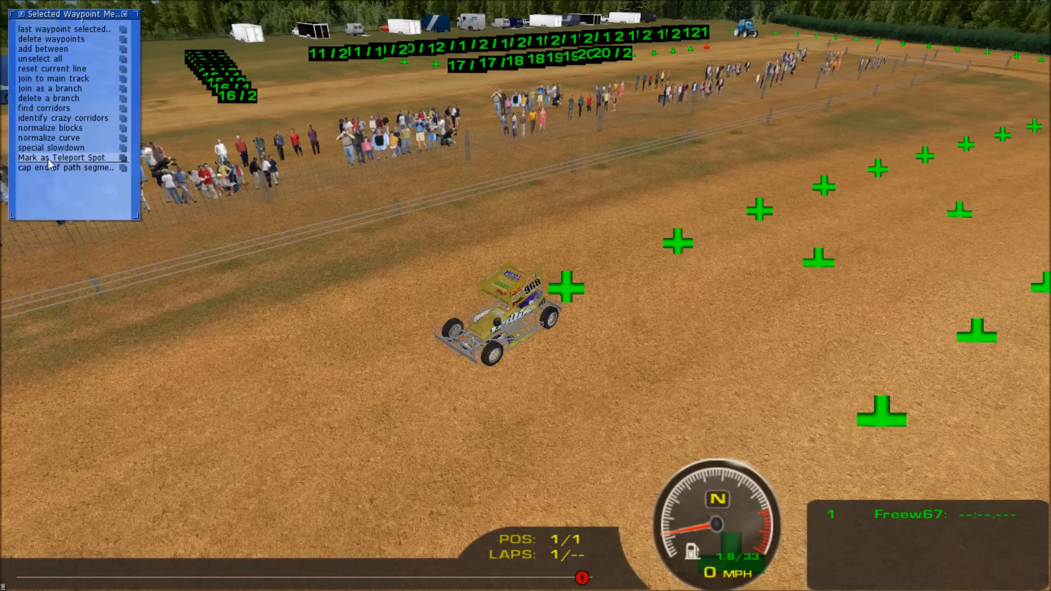
mouse_move(50, 168)
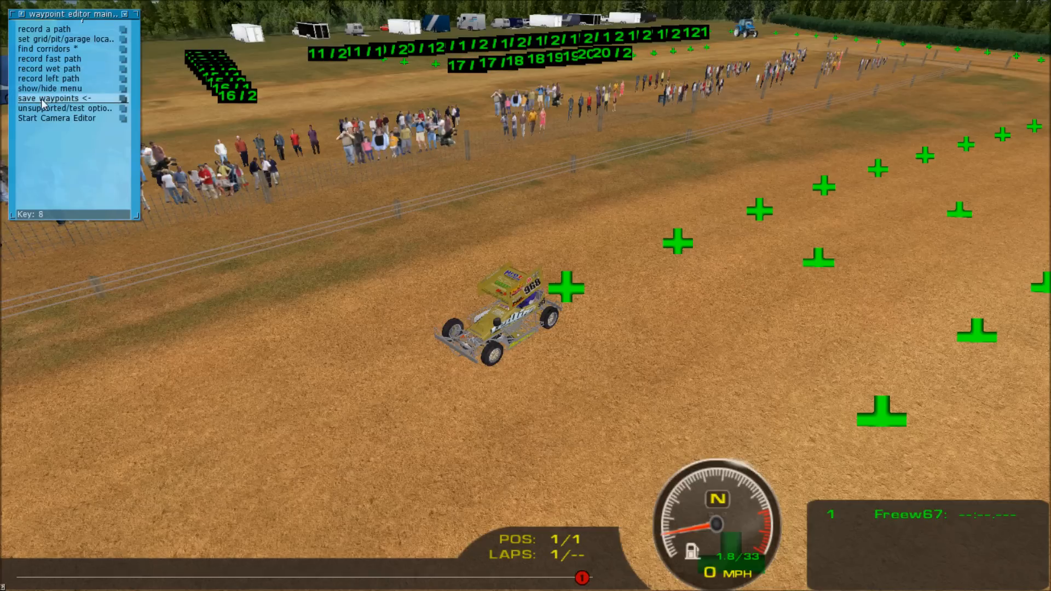
click(47, 97)
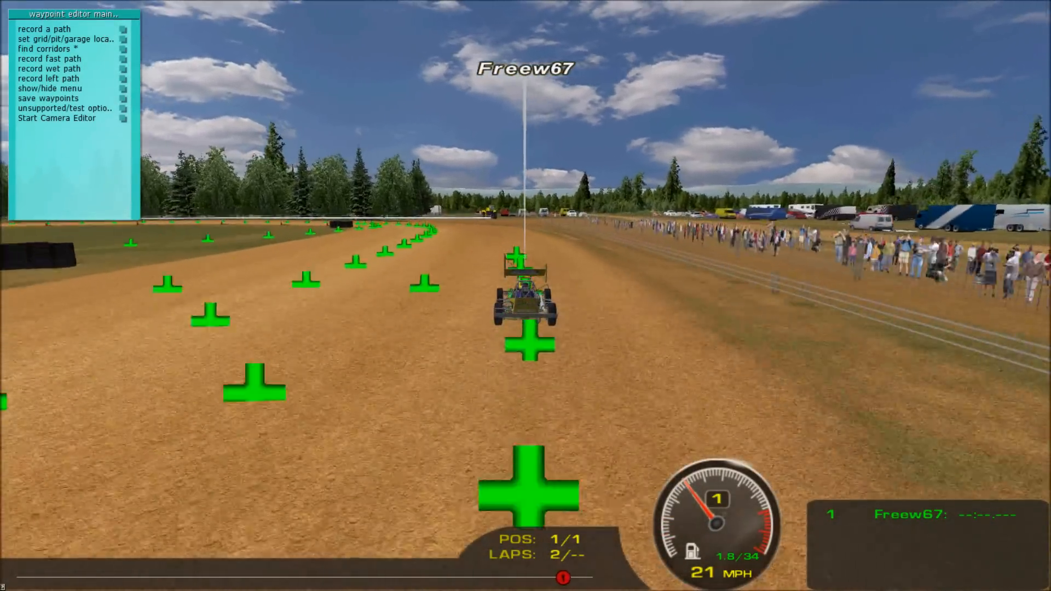
click(49, 88)
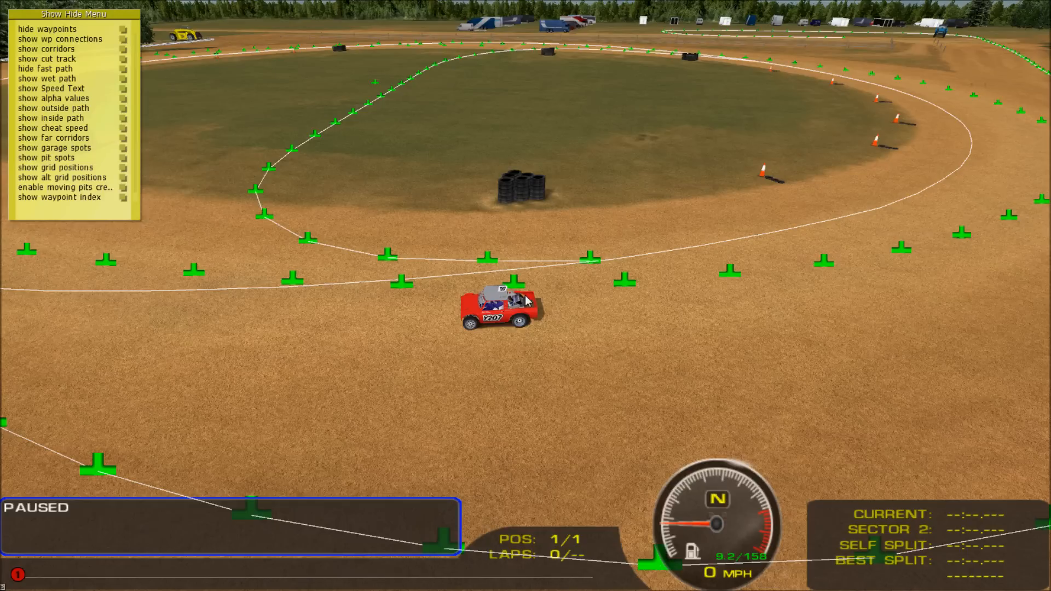
mouse_move(558, 195)
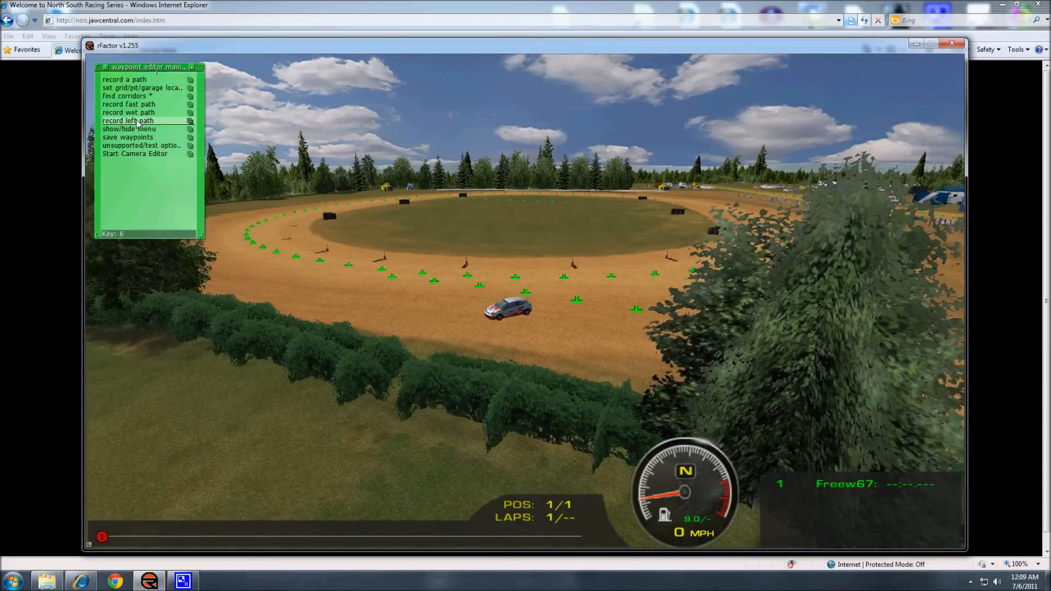
Start the camera editor to switch from waypoints to editing the track's cameras.
click(135, 154)
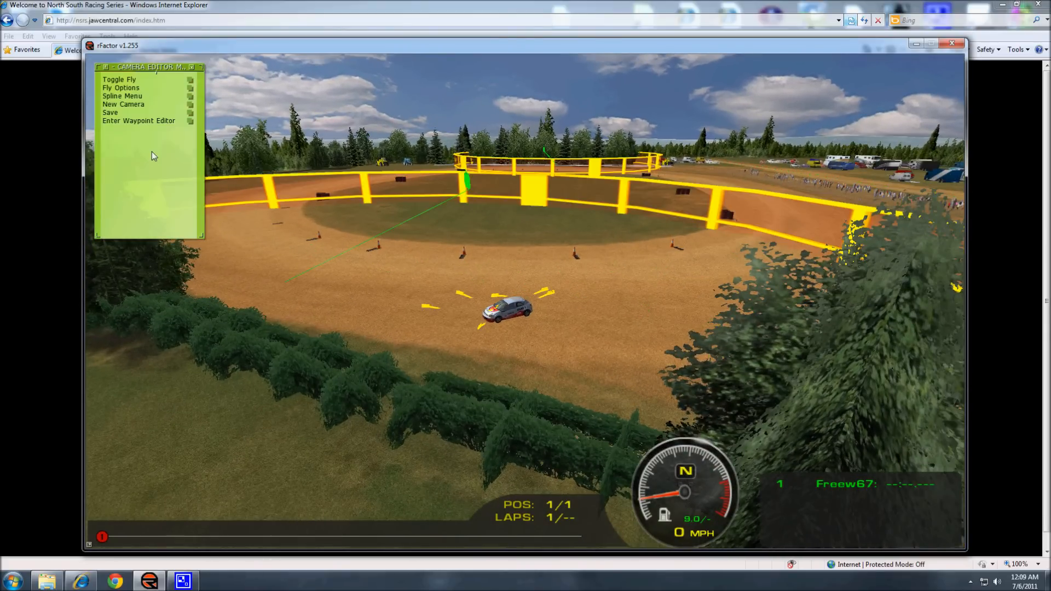
mouse_move(505, 151)
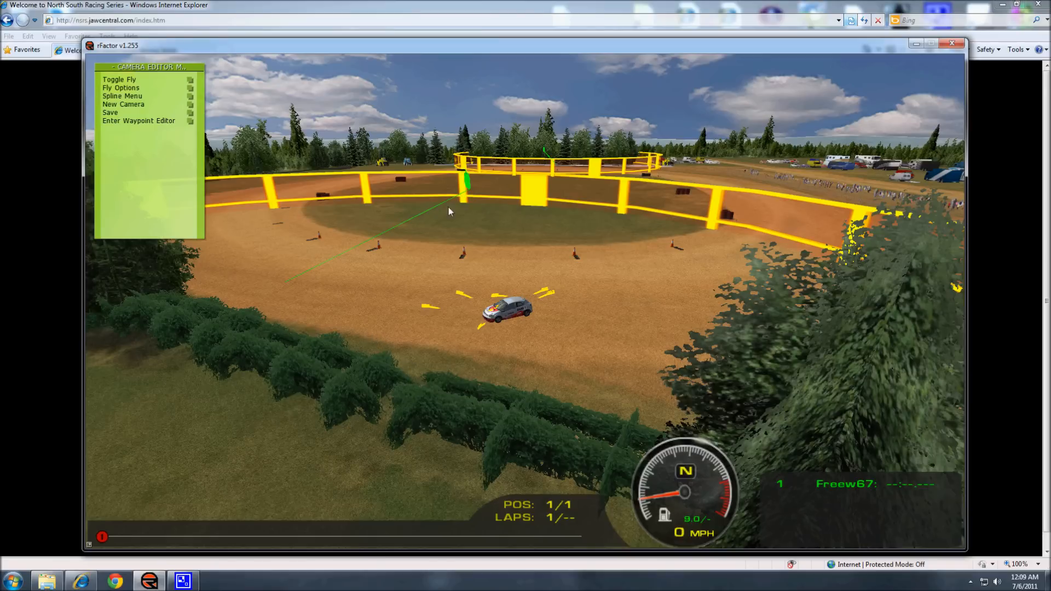
mouse_move(347, 273)
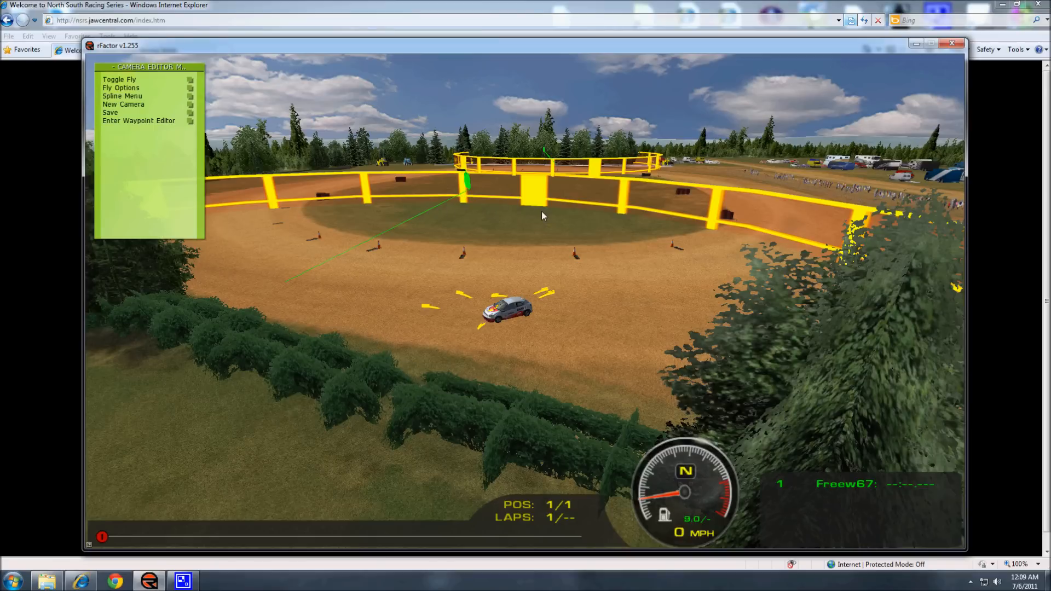
mouse_move(521, 241)
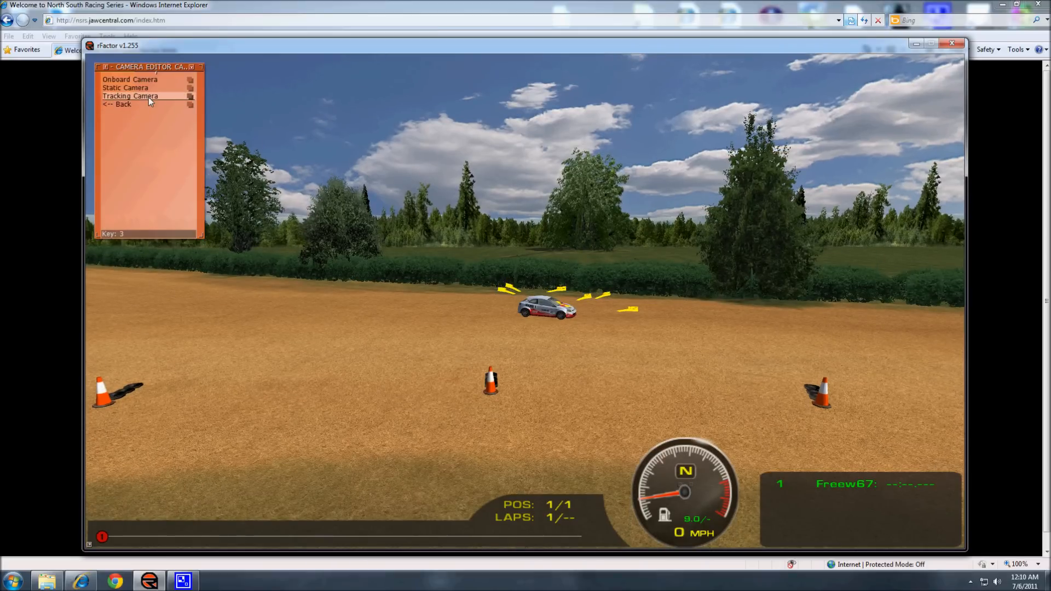
Create a tracking camera with LOD multiplier 5.0 and activation radius 35.
click(130, 97)
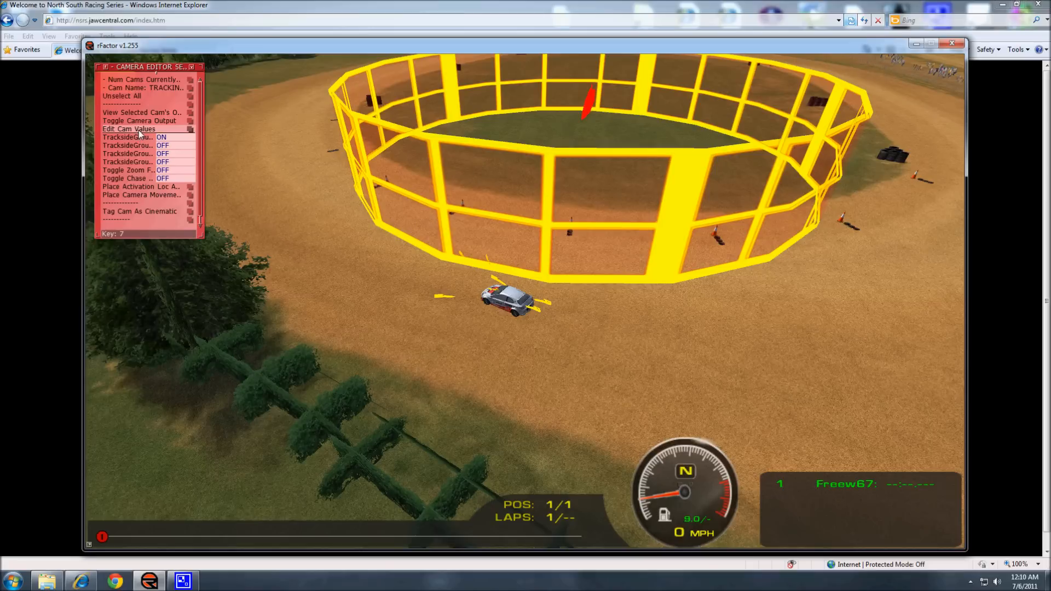
click(128, 129)
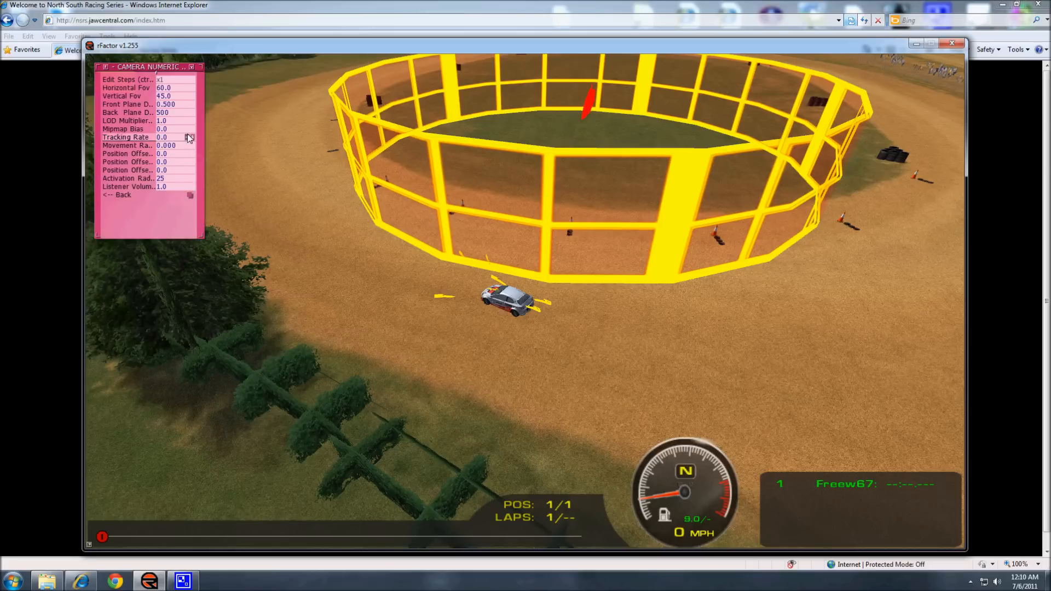
click(191, 120)
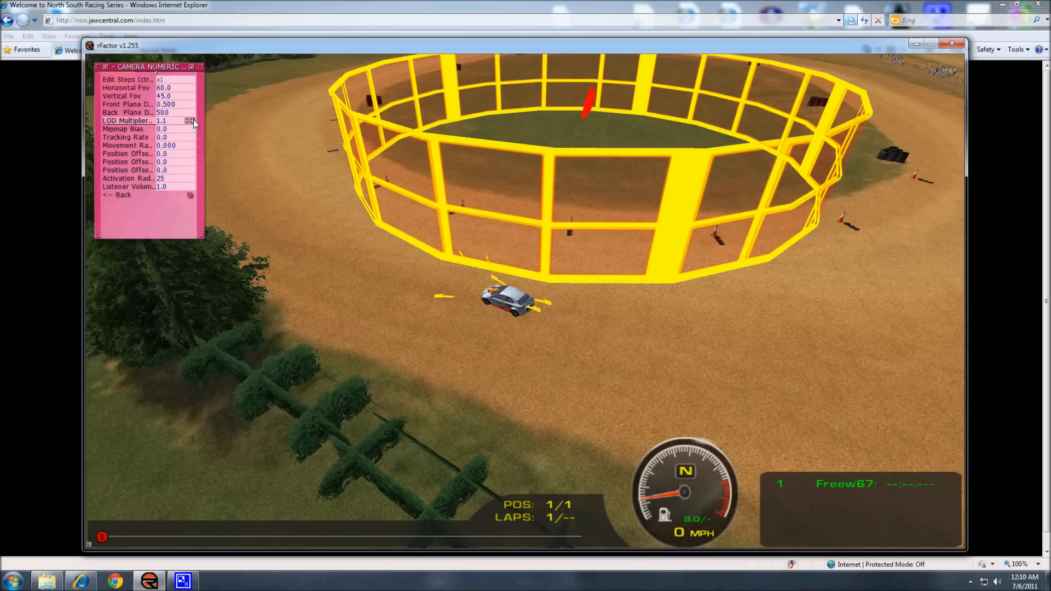
click(189, 121)
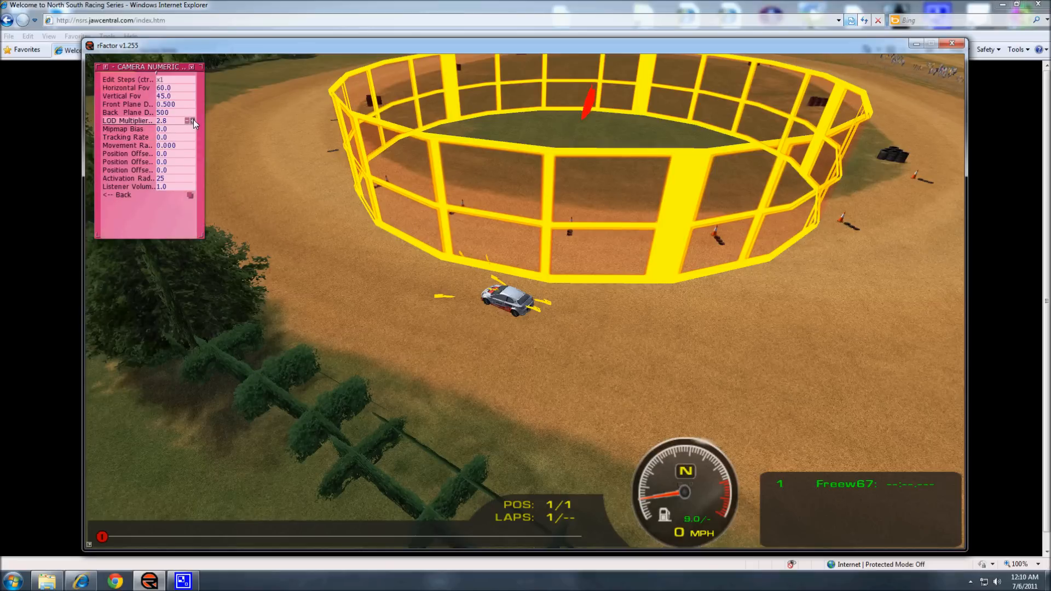
click(189, 121)
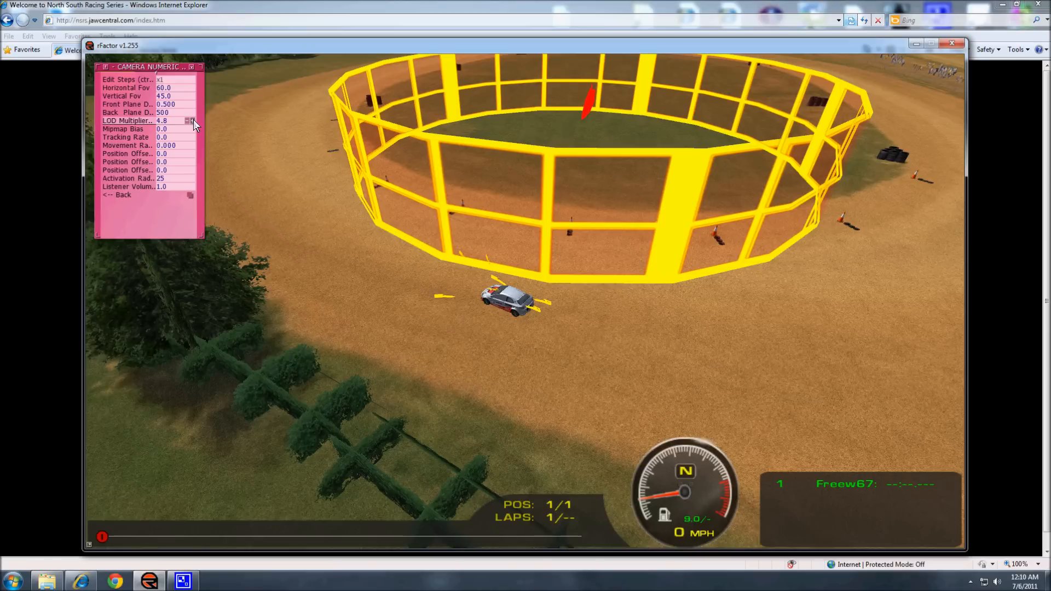
click(191, 121)
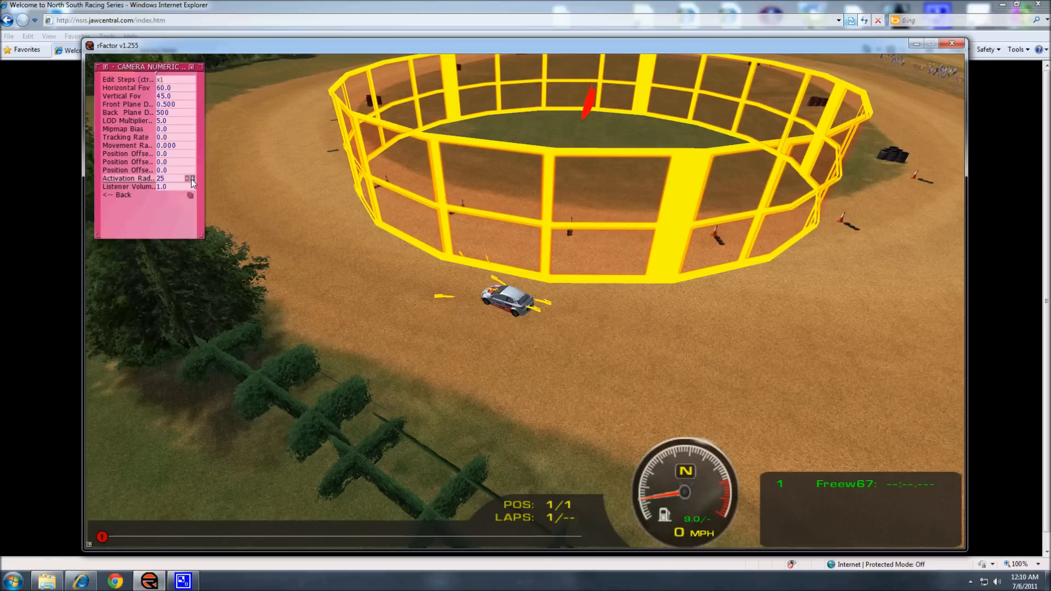
click(190, 178)
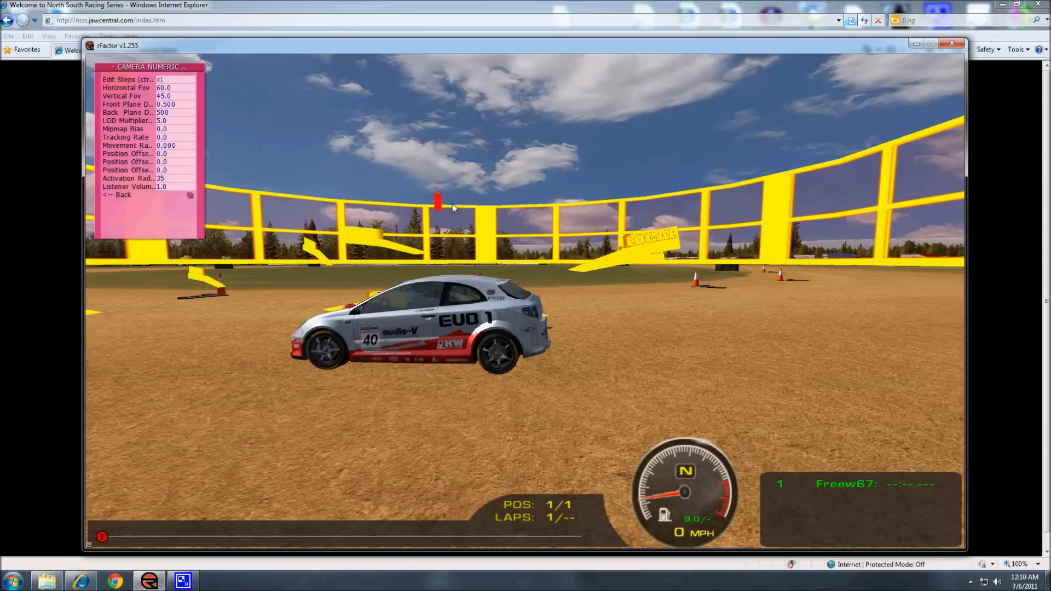
Go back to the selection menu, move the view and reopen the camera's numeric values.
click(118, 195)
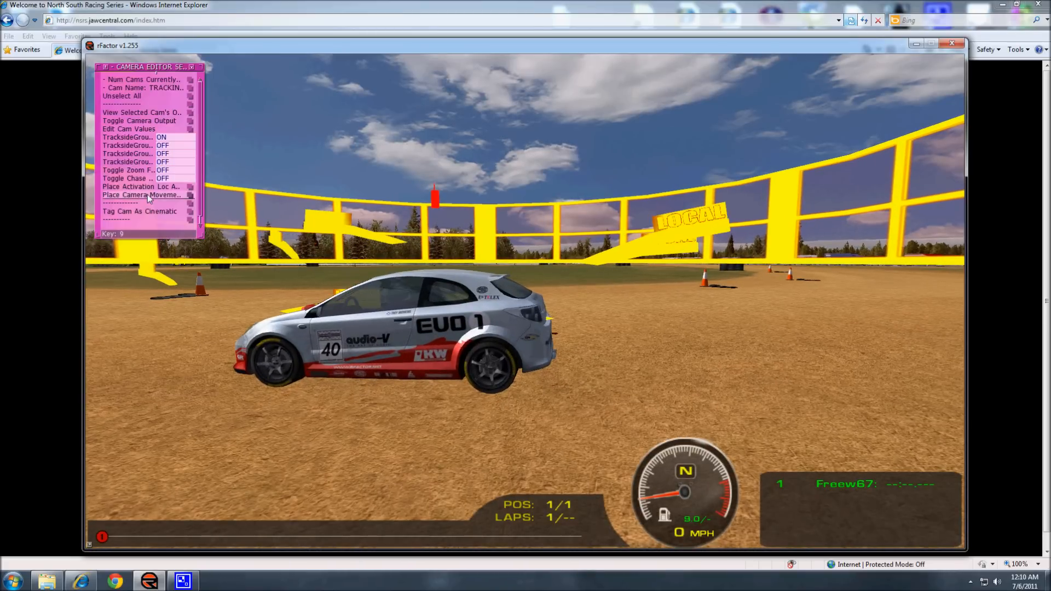
click(140, 187)
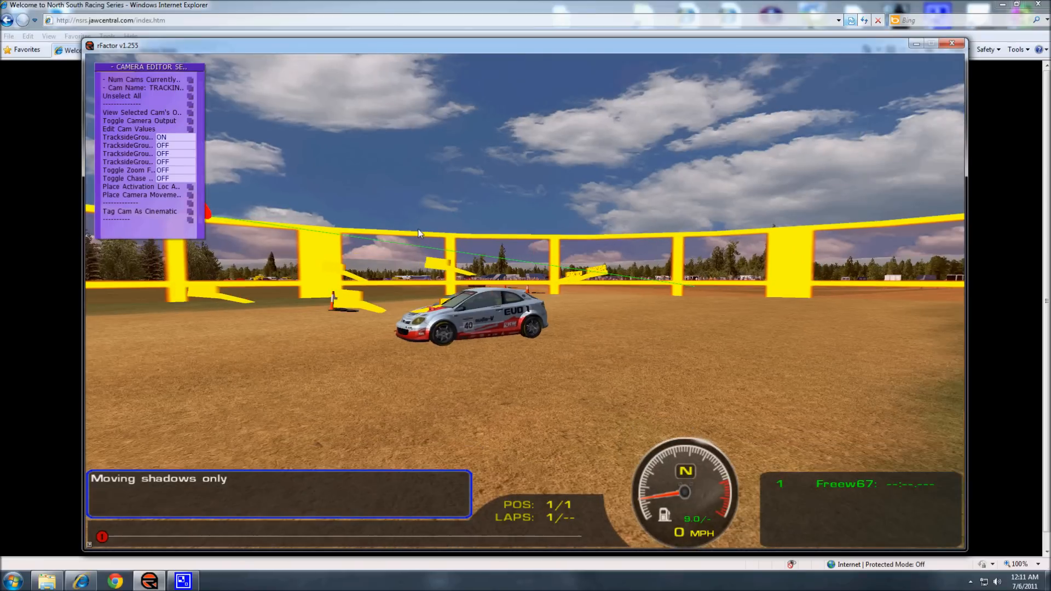
click(141, 186)
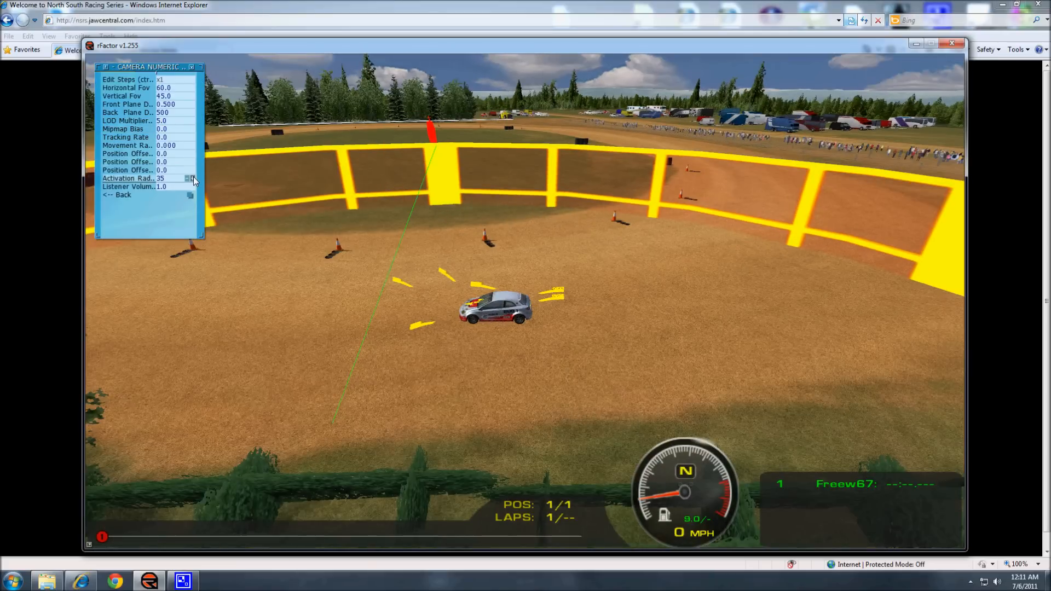
Raise the activation radius to 52 and return to the camera's selection options.
click(191, 179)
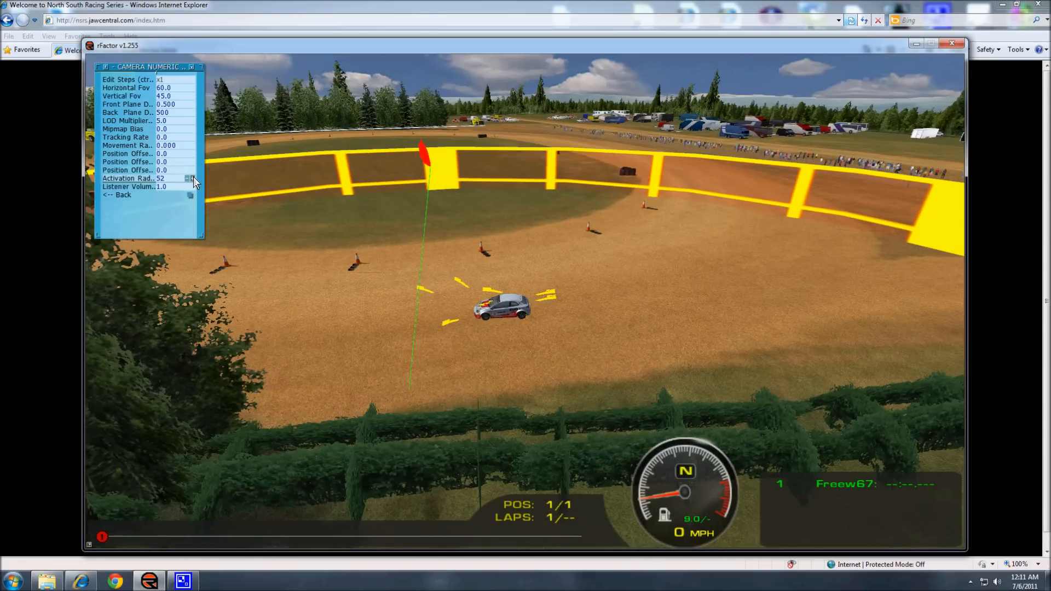
click(117, 195)
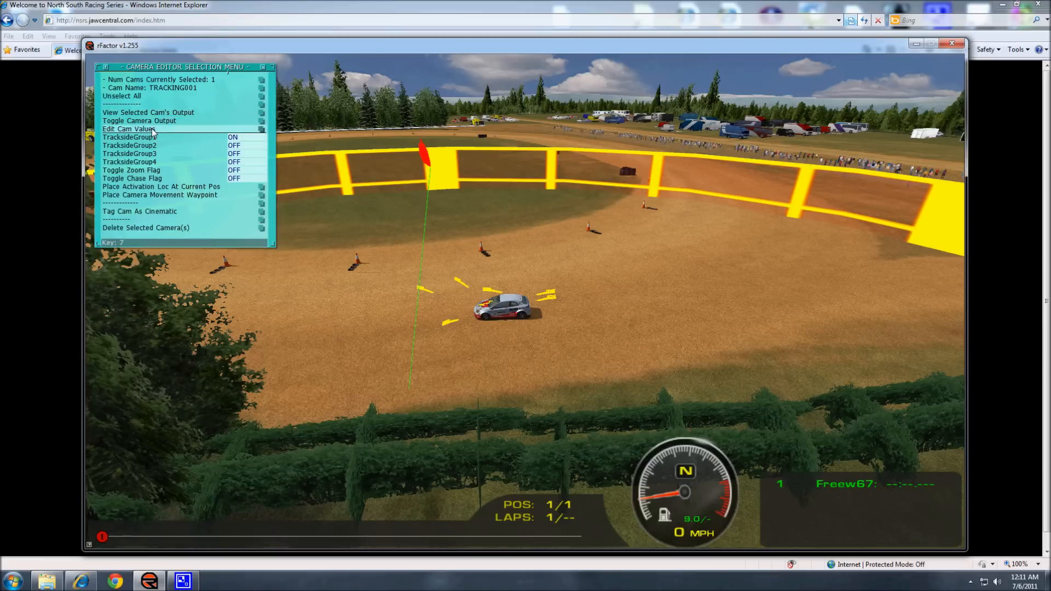
Back out of the camera's selection menu to the camera editor's main list.
click(128, 130)
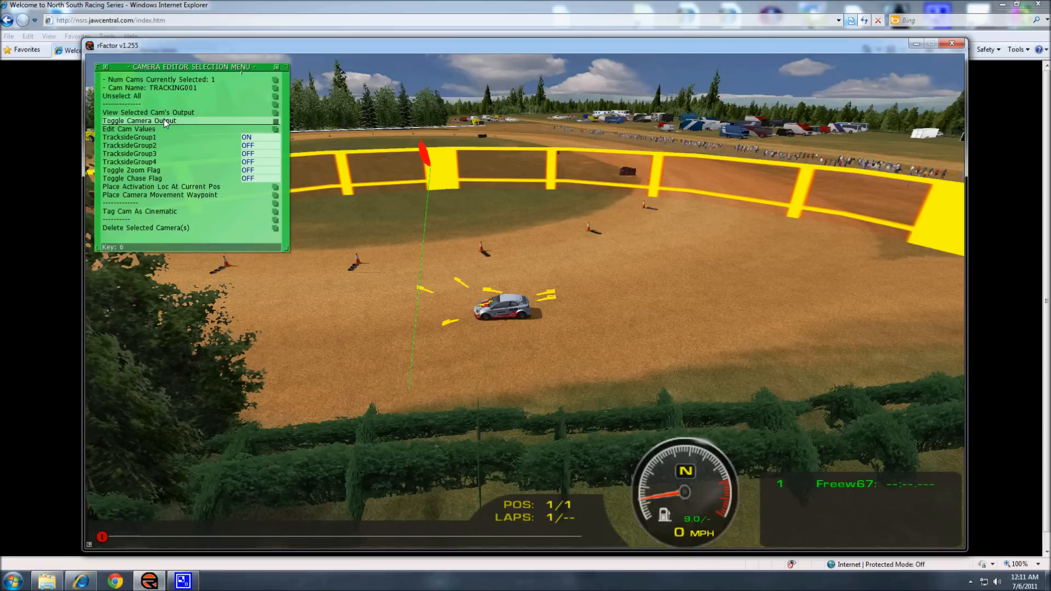
click(139, 120)
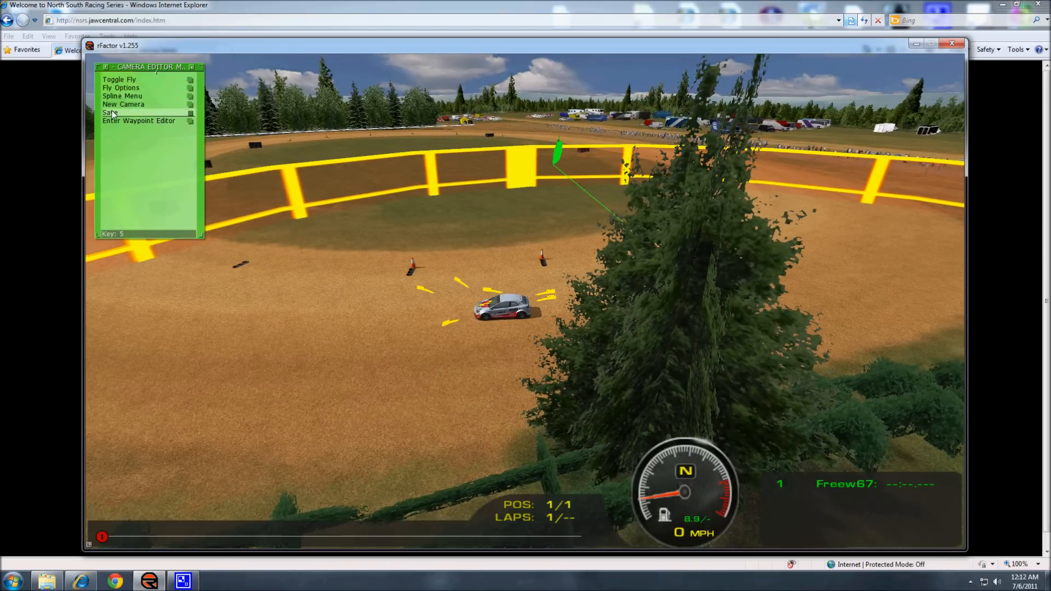
Save the dirt track's cameras to Pennine_F1.cam and open the oval track's camera editor.
click(109, 112)
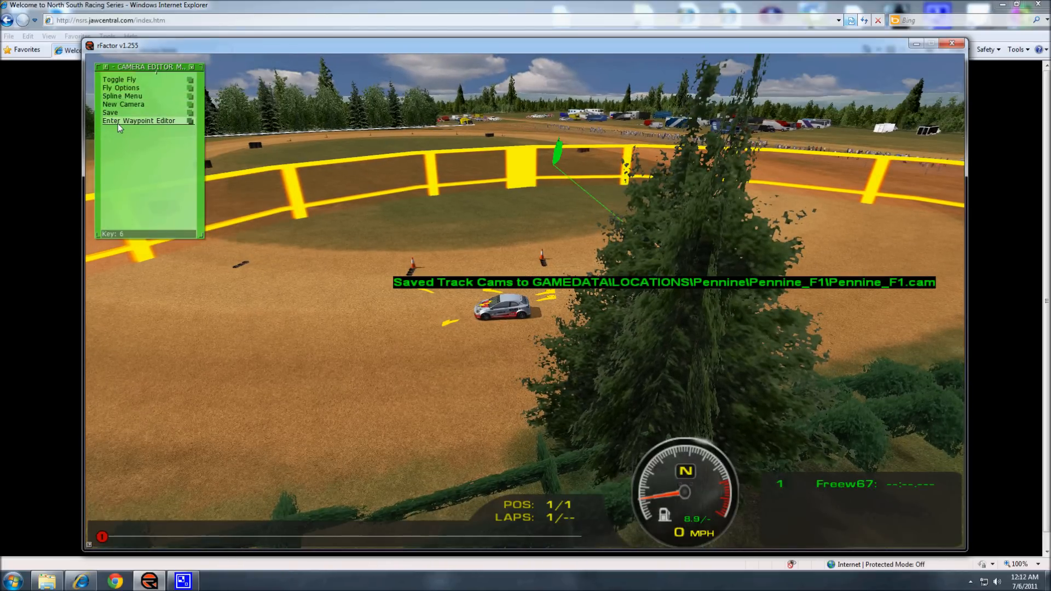
click(139, 120)
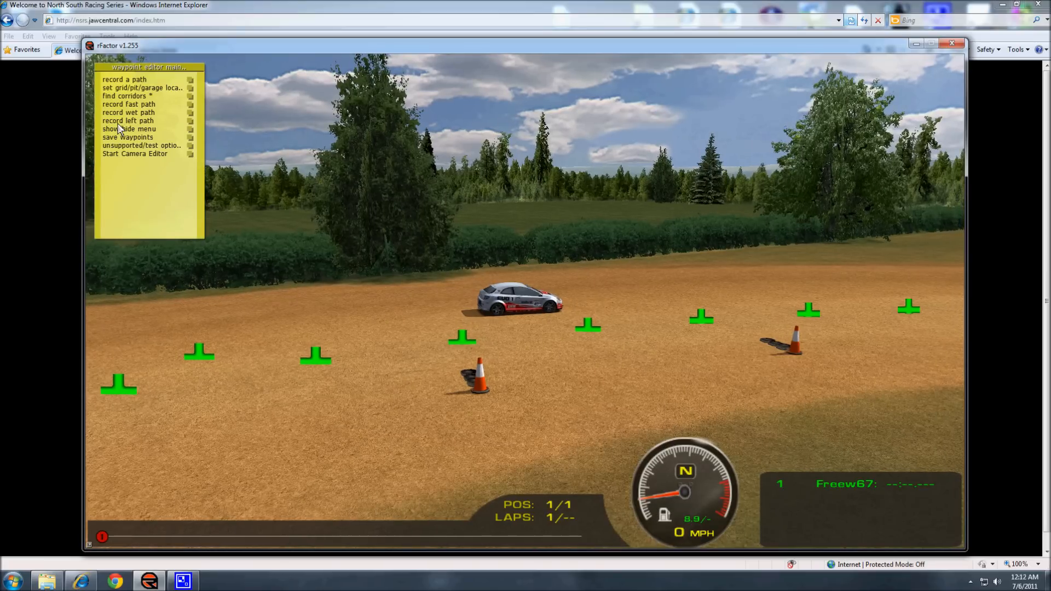
click(134, 153)
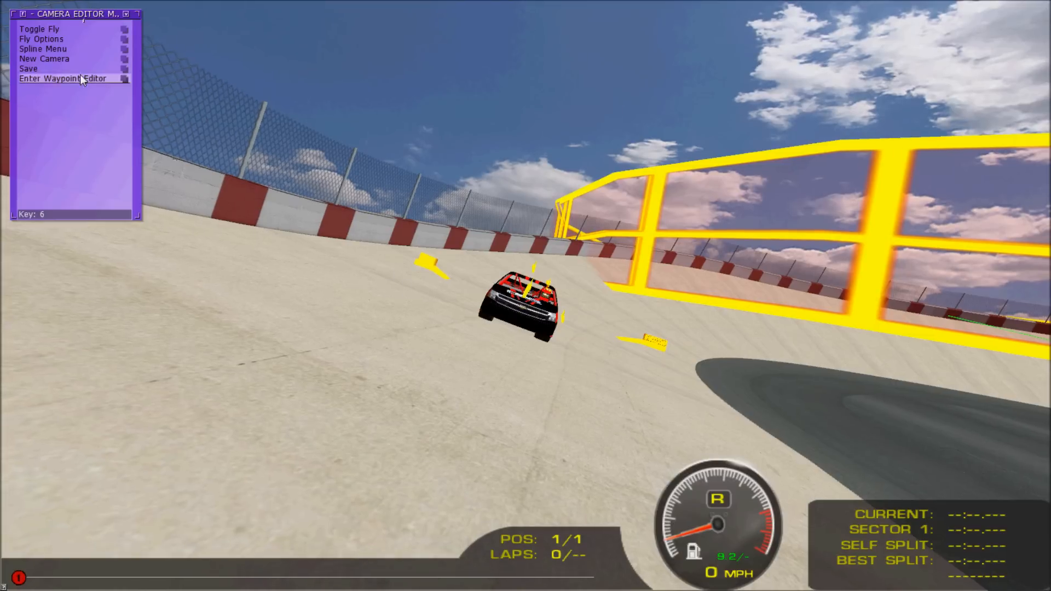
Create a new tracking camera positioned on the paved oval.
click(44, 58)
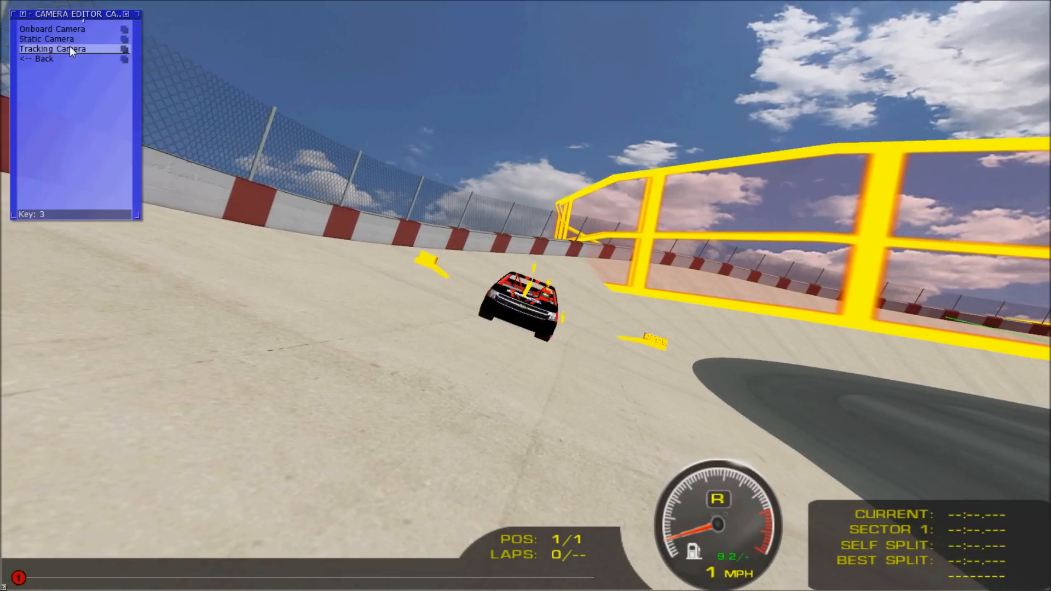
click(51, 48)
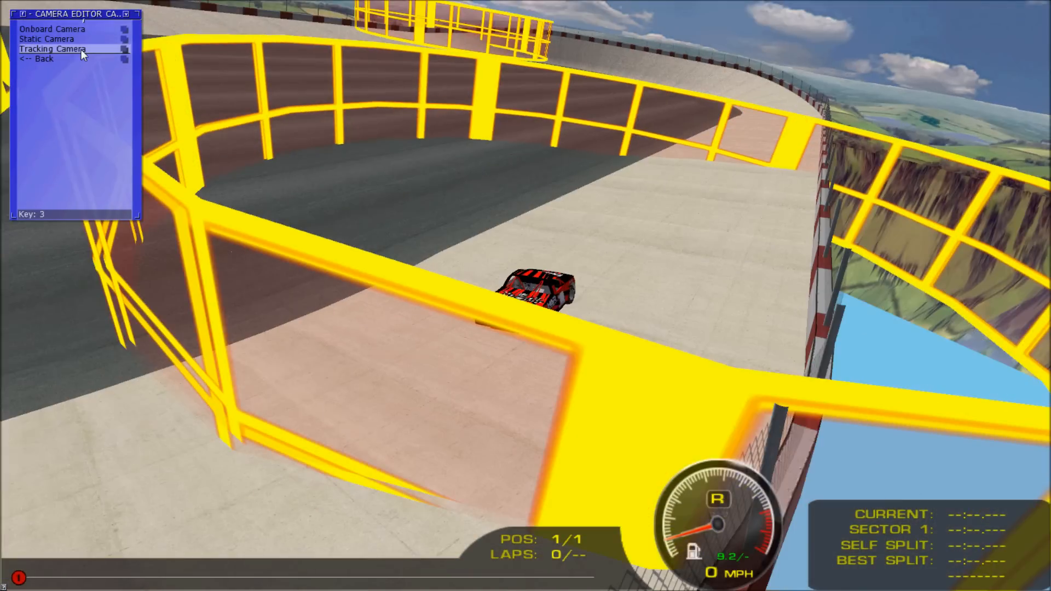
click(53, 49)
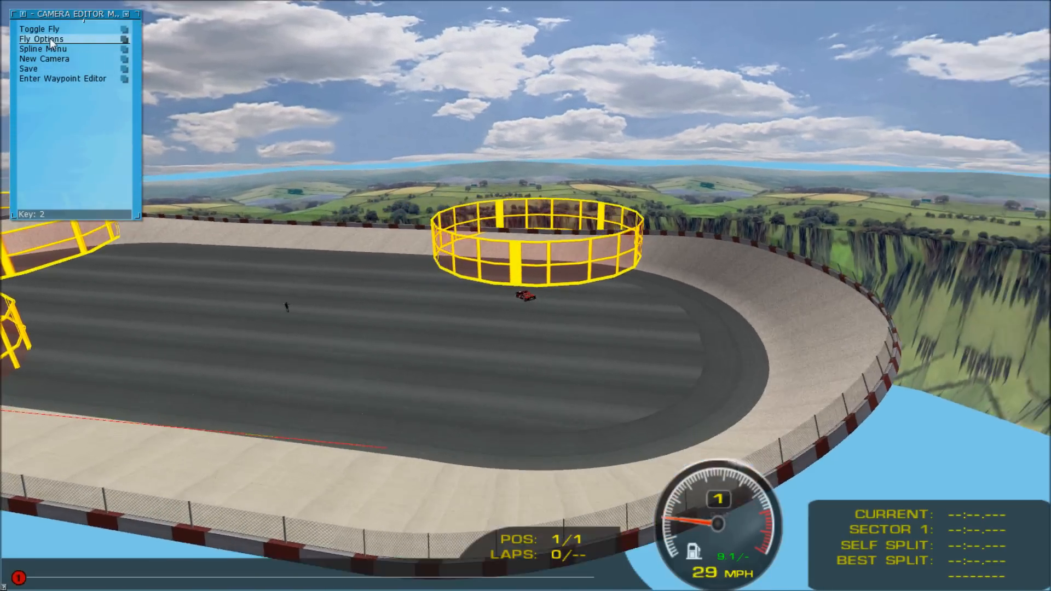
Leave the camera editor for the waypoint editor on the paused oval.
click(62, 79)
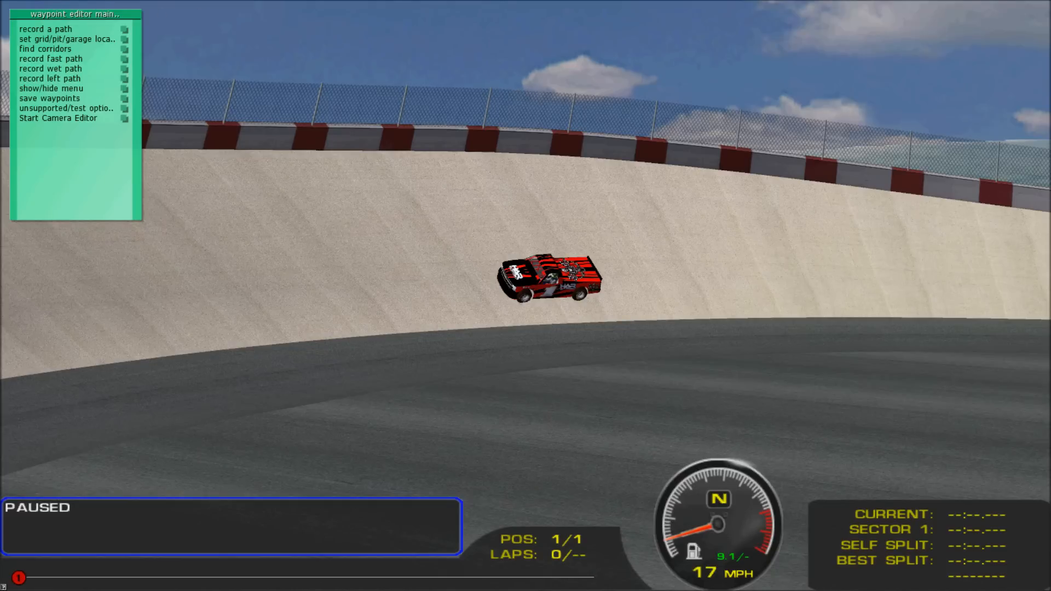
Set the oval tracking camera's movement rate to 1.040 and return to the waypoint editor.
click(58, 118)
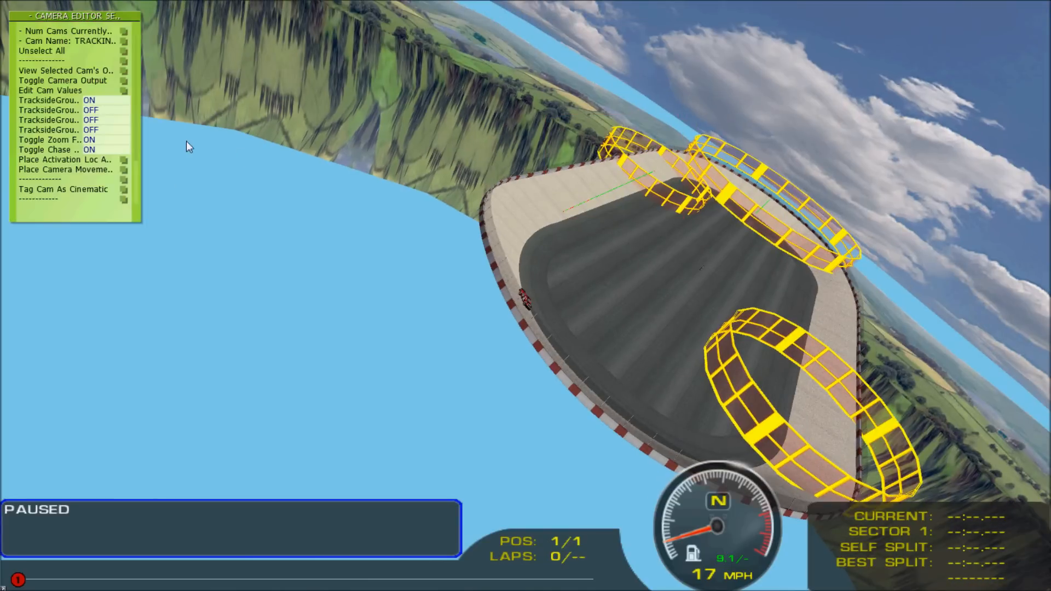
click(49, 91)
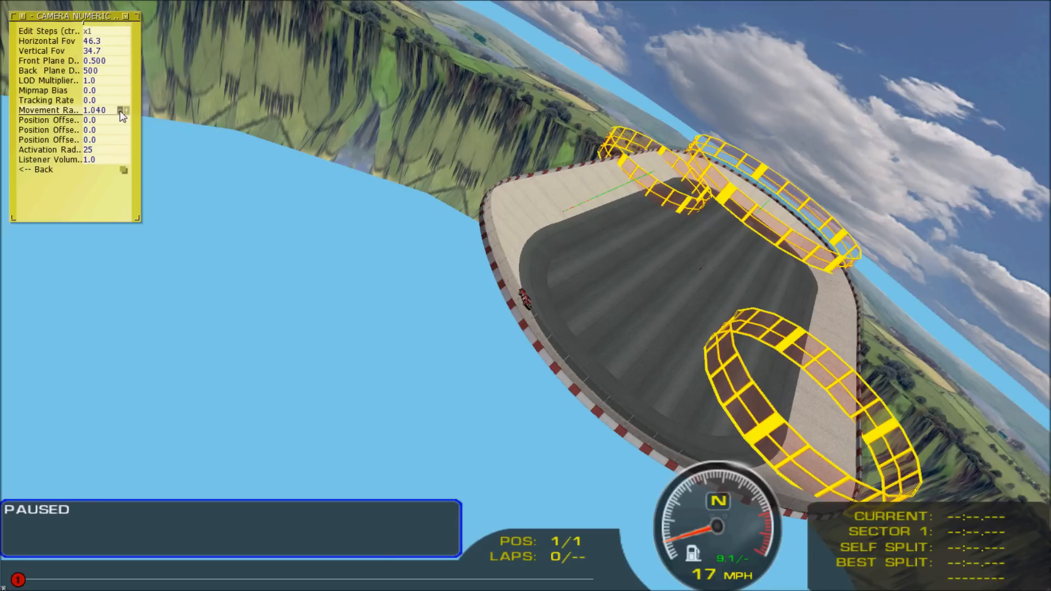
click(35, 169)
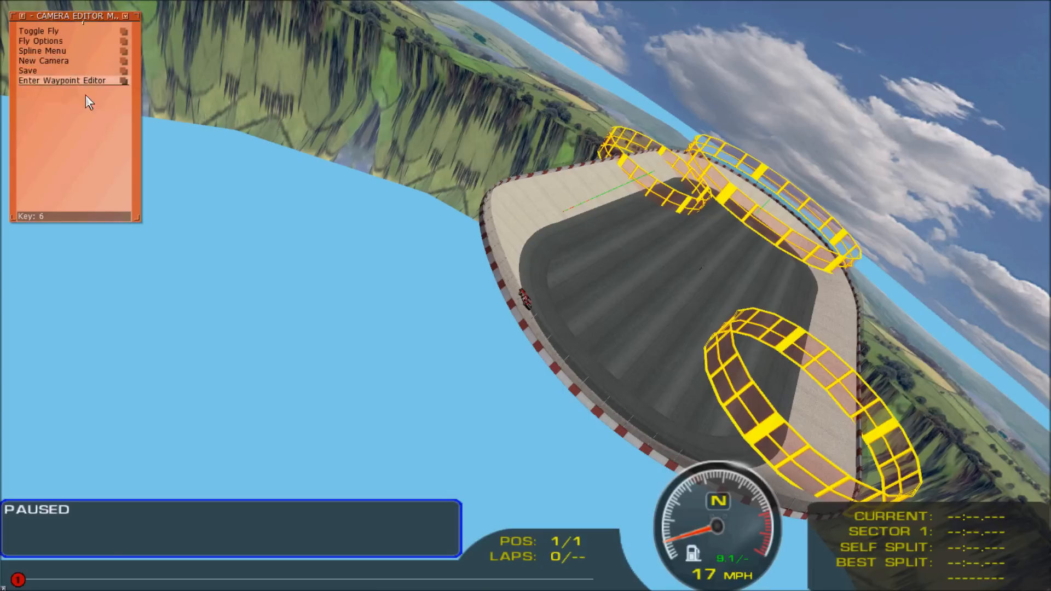
click(62, 79)
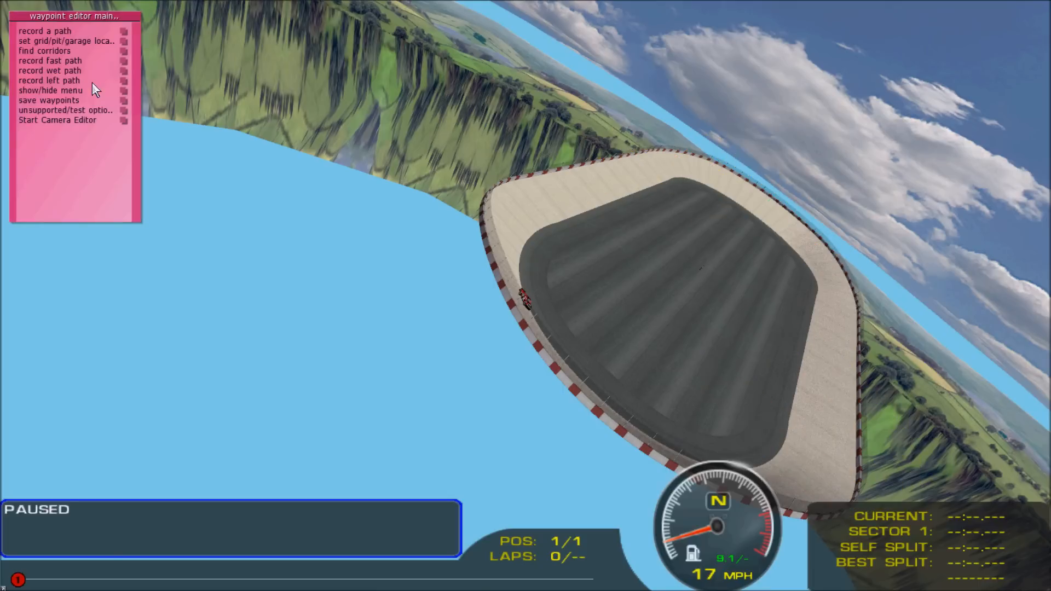